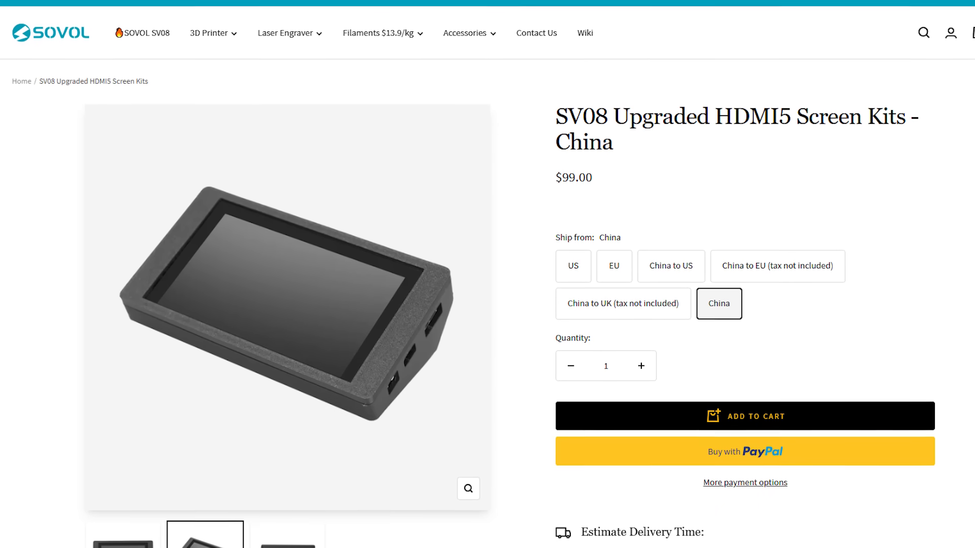
Scroll wifi.cfg and enter 'lol' as the Wi-Fi password after password= on line 2
{"action": "scroll", "scroll_direction": "down", "scroll_amount": 3}
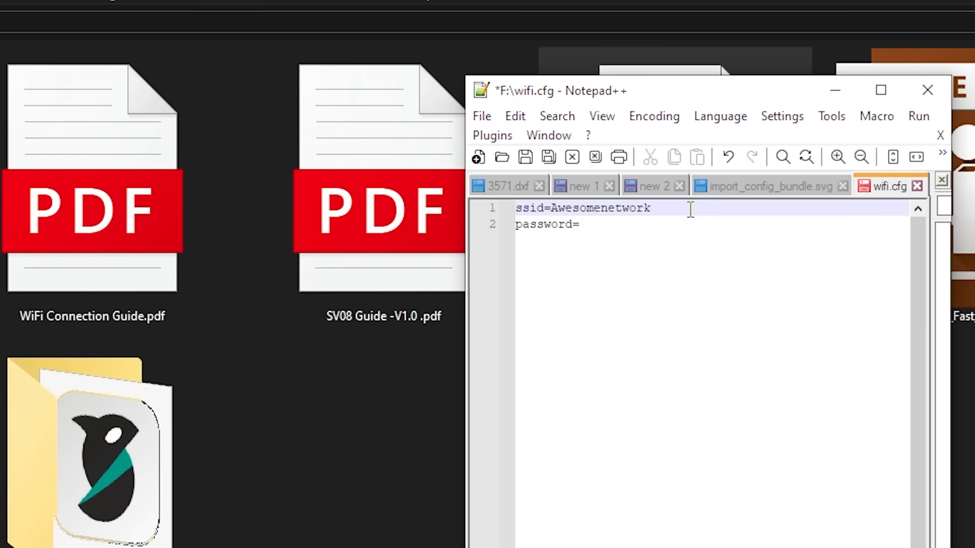
{"action": "type", "text": "lol"}
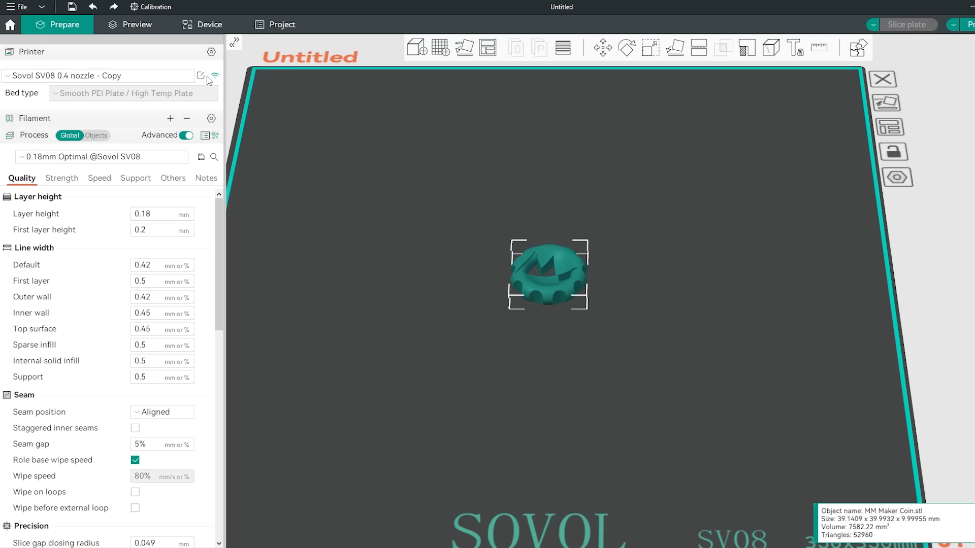
{"action": "left_click", "coordinate": [200, 76]}
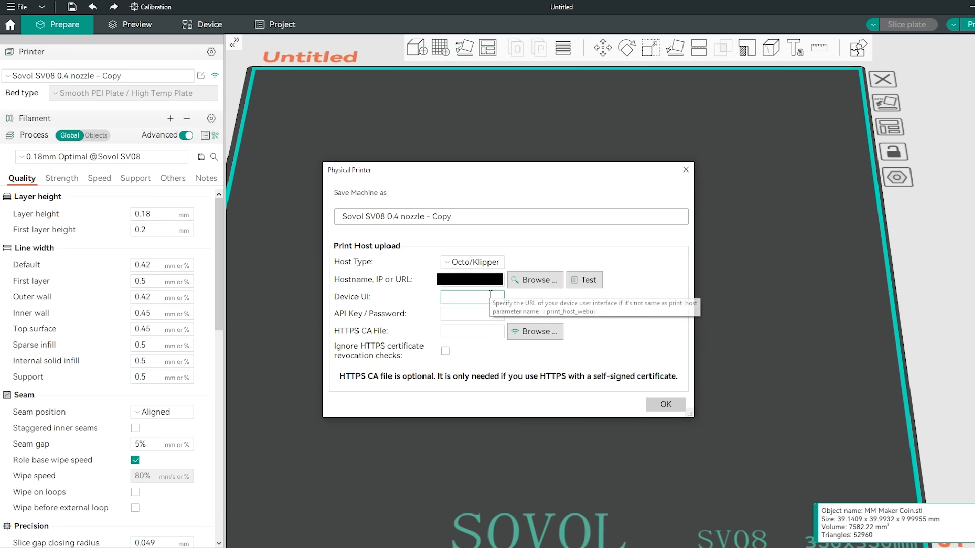
{"action": "mouse_move", "coordinate": [505, 291]}
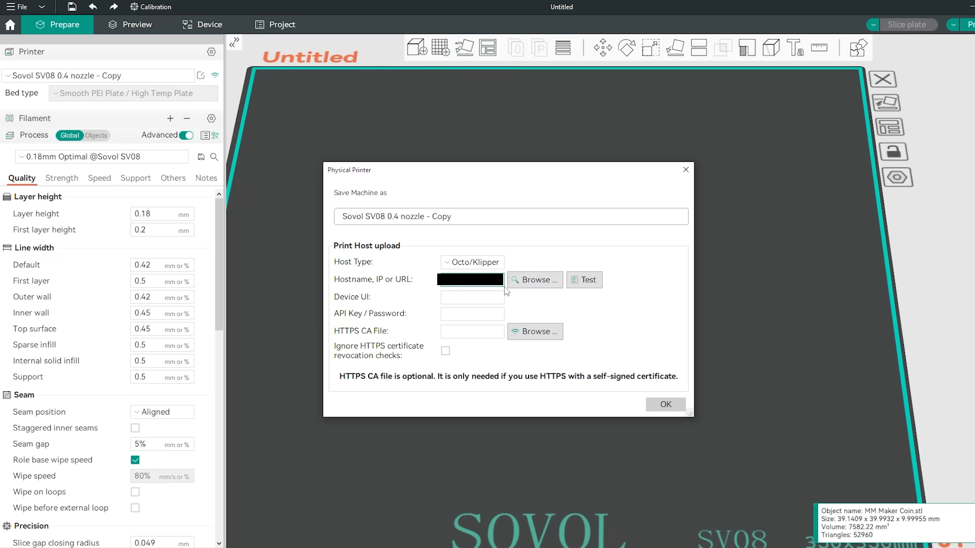
{"action": "left_click", "coordinate": [664, 404]}
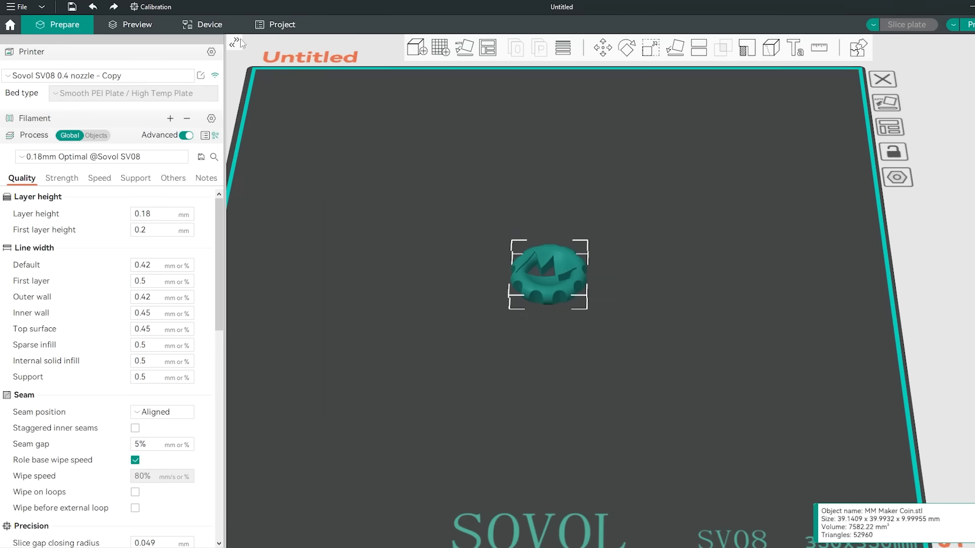
{"action": "left_click", "coordinate": [201, 24]}
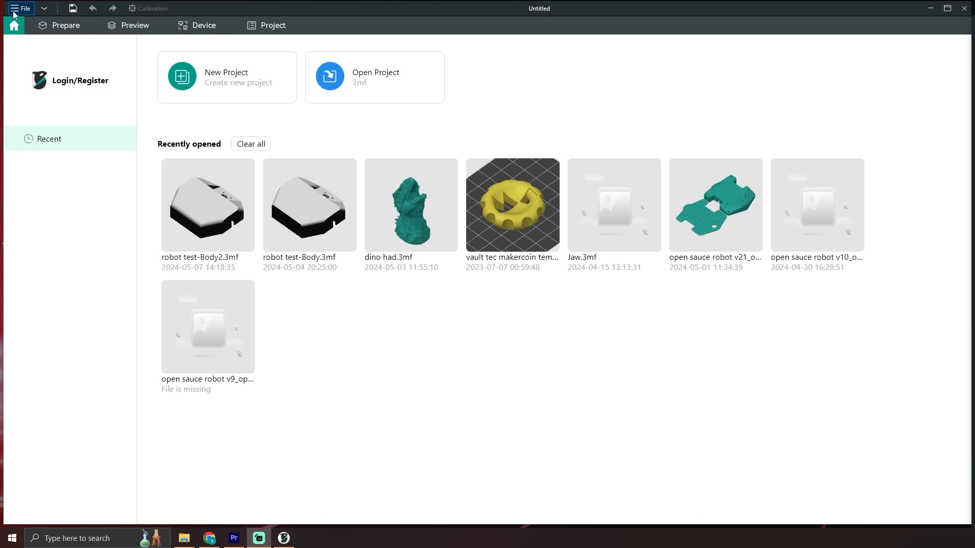
Check Preferences, then slice the Maker Coin plate for an 8m4s, 4.22 g estimate
{"action": "left_click", "coordinate": [44, 8]}
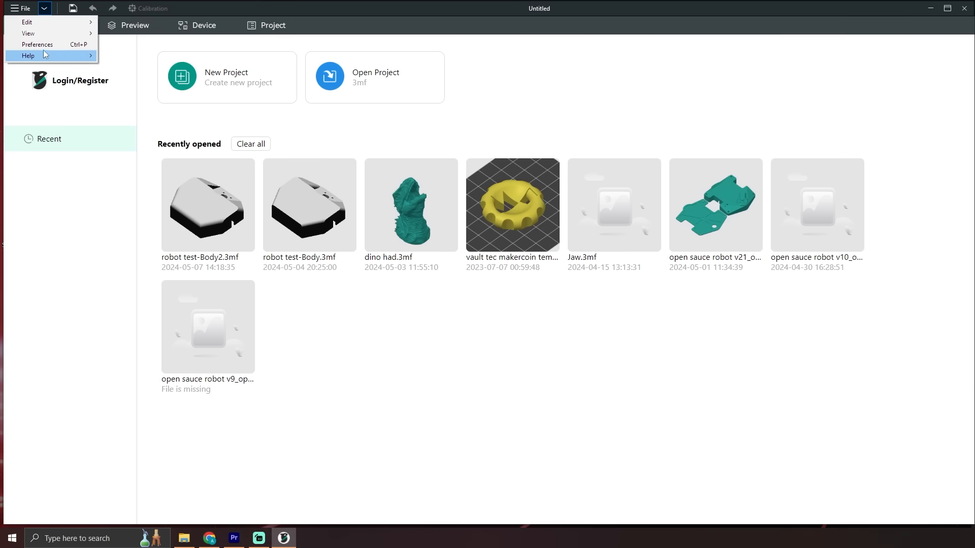
{"action": "left_click", "coordinate": [37, 44]}
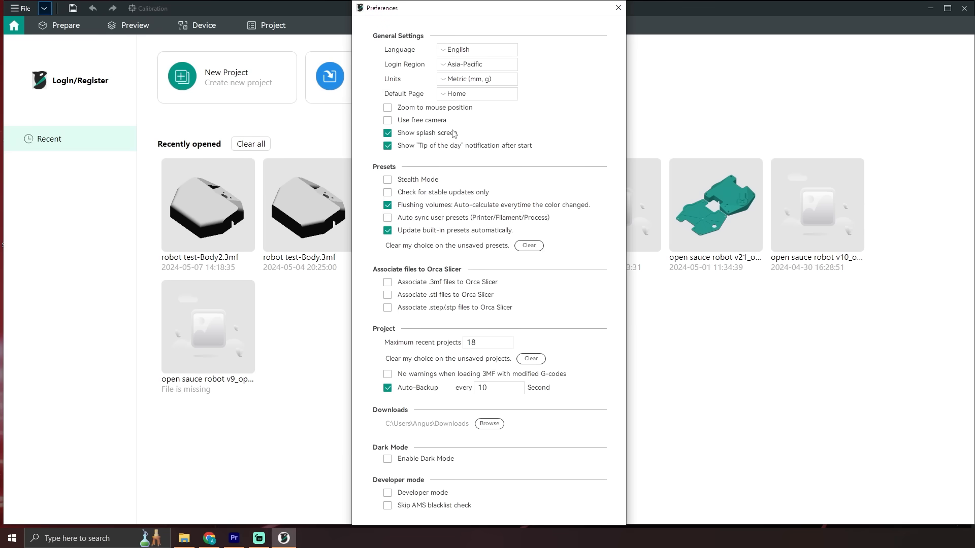
{"action": "left_click", "coordinate": [616, 8]}
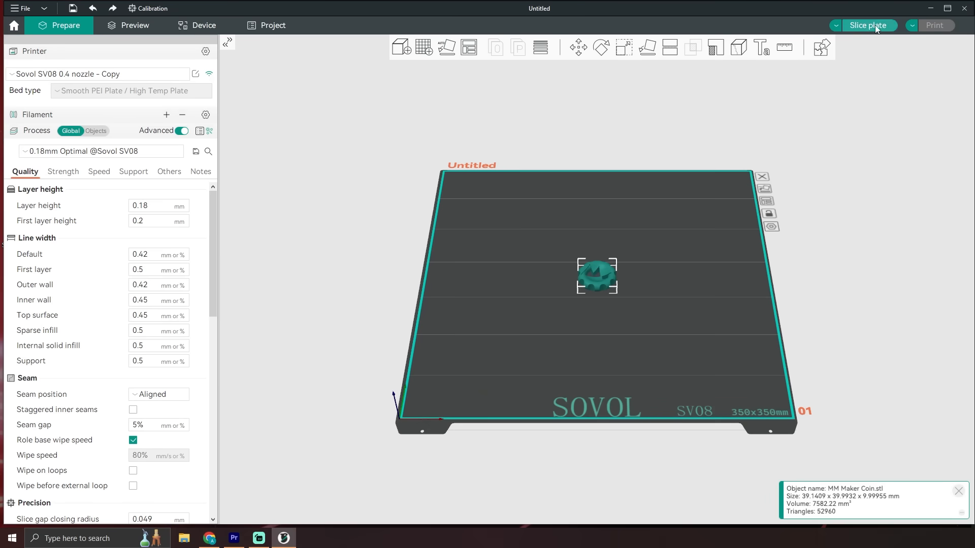
{"action": "left_click", "coordinate": [866, 25]}
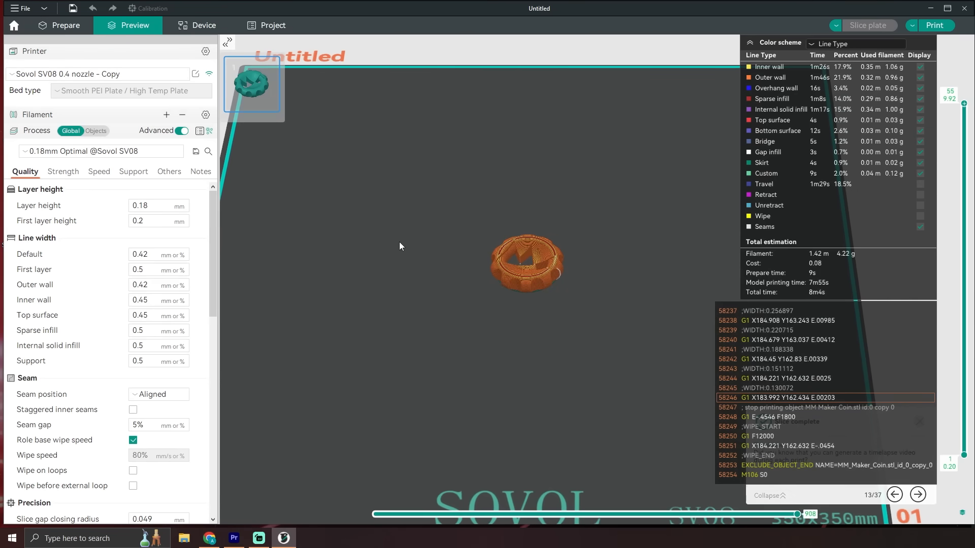
{"action": "left_click", "coordinate": [202, 25]}
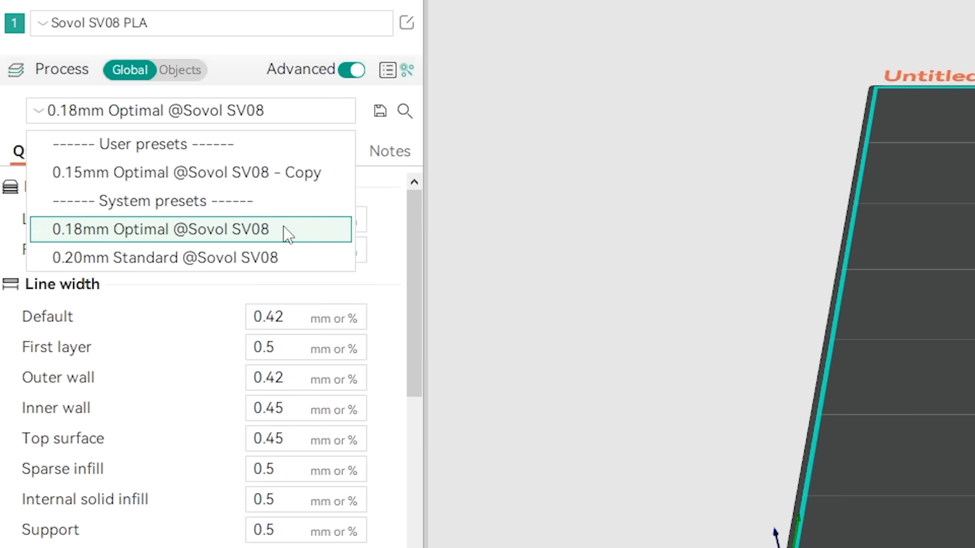
{"action": "mouse_move", "coordinate": [304, 257]}
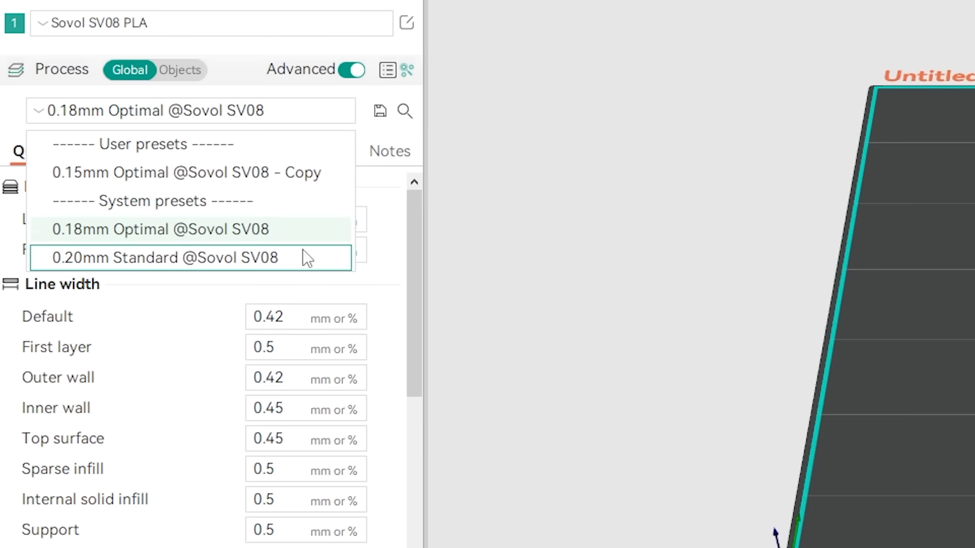
{"action": "mouse_move", "coordinate": [230, 5]}
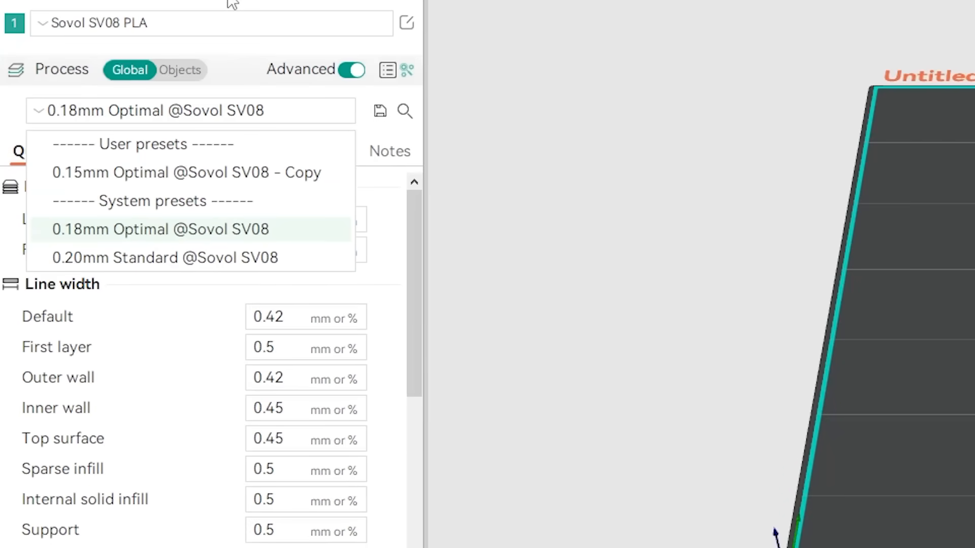
{"action": "left_click", "coordinate": [159, 229]}
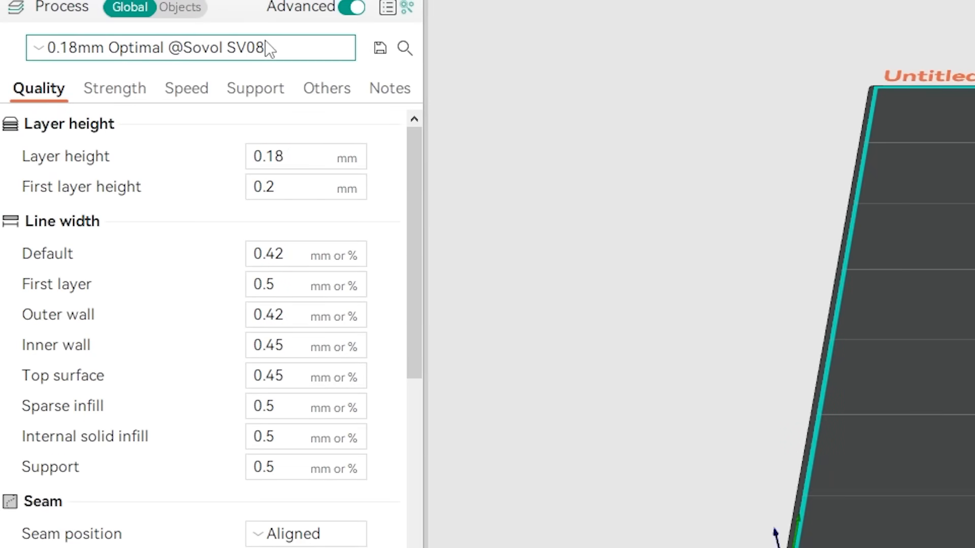
{"action": "scroll", "scroll_direction": "down", "scroll_amount": 3}
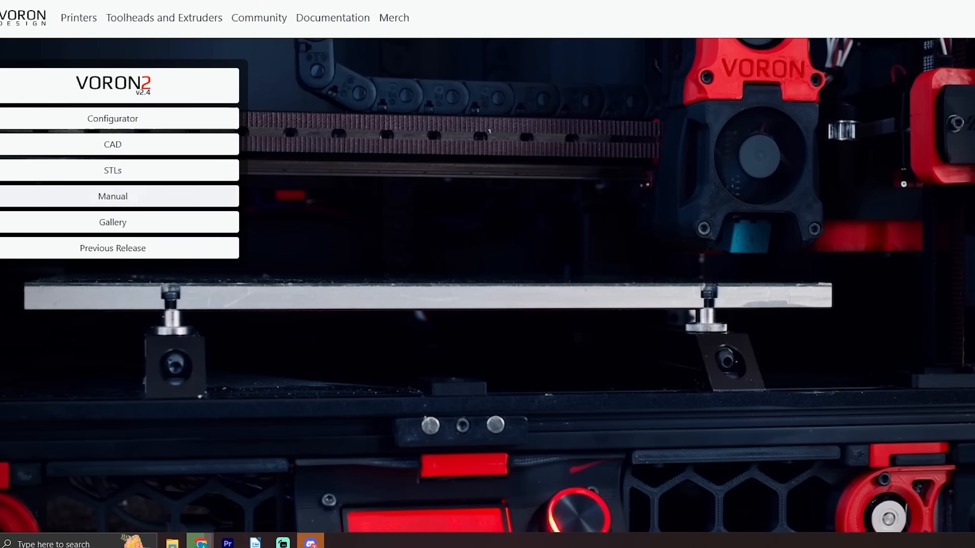
Open the Voron 2.4R2 assembly manual and scroll toward the FRAME pages
{"action": "left_click", "coordinate": [111, 196]}
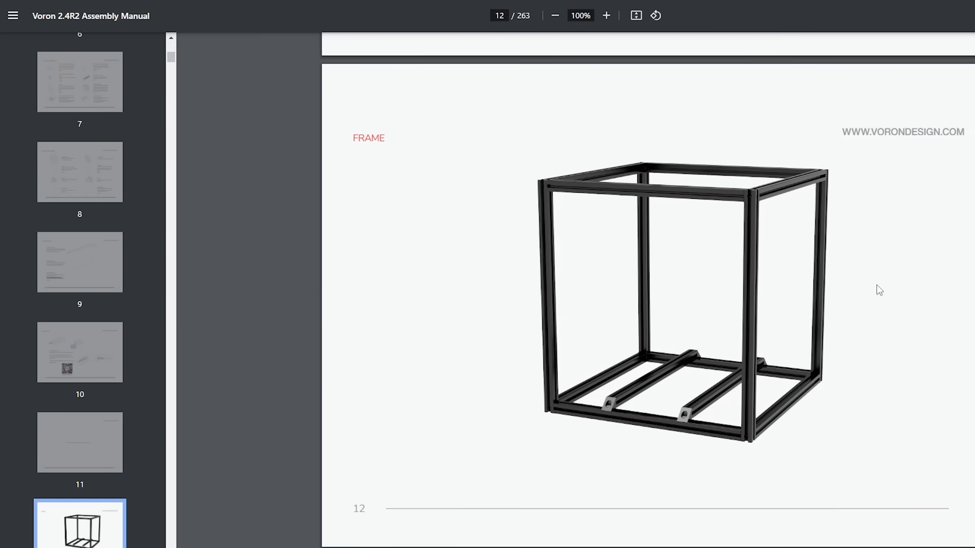
{"action": "scroll", "scroll_direction": "down", "scroll_amount": 3}
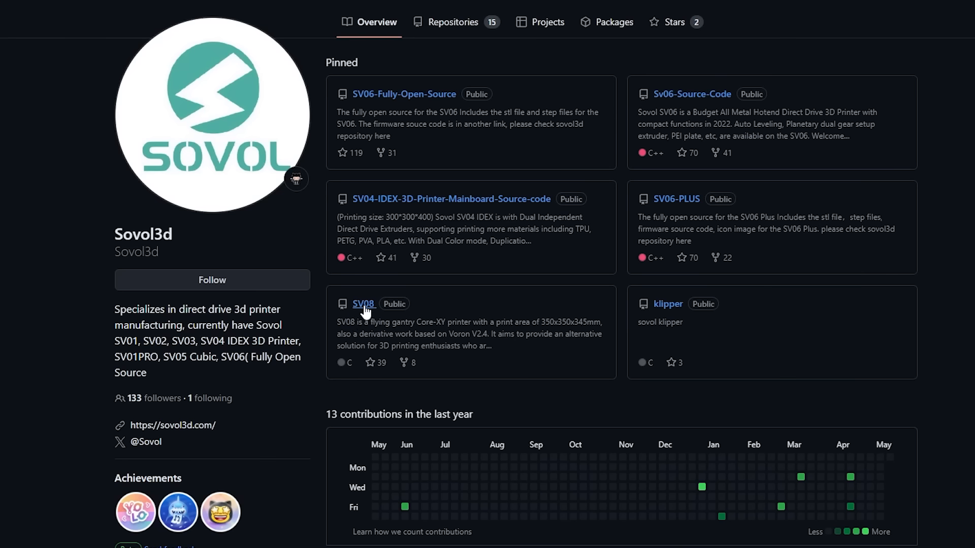
Open the SV08 repository from Sovol3d's profile and enter its STEP folder
{"action": "left_click", "coordinate": [363, 304]}
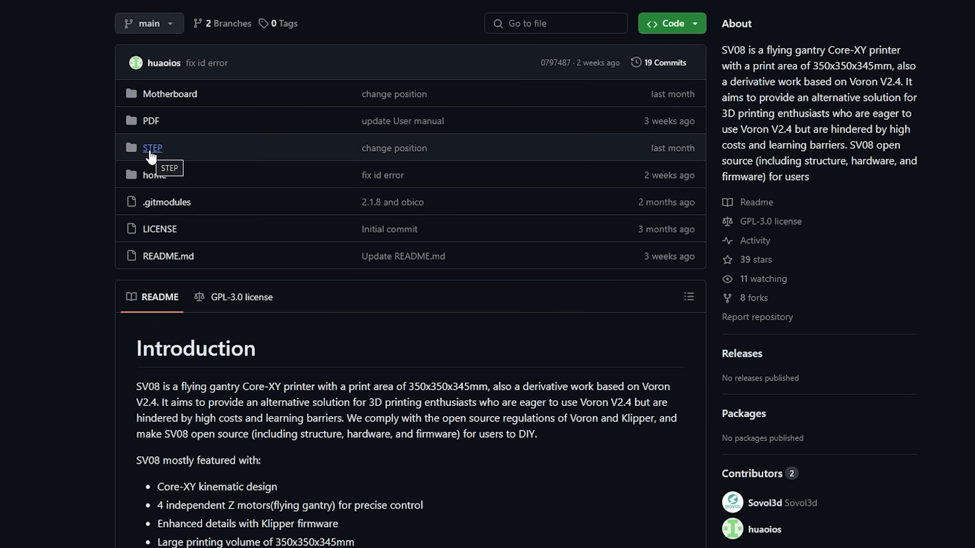
{"action": "left_click", "coordinate": [153, 148]}
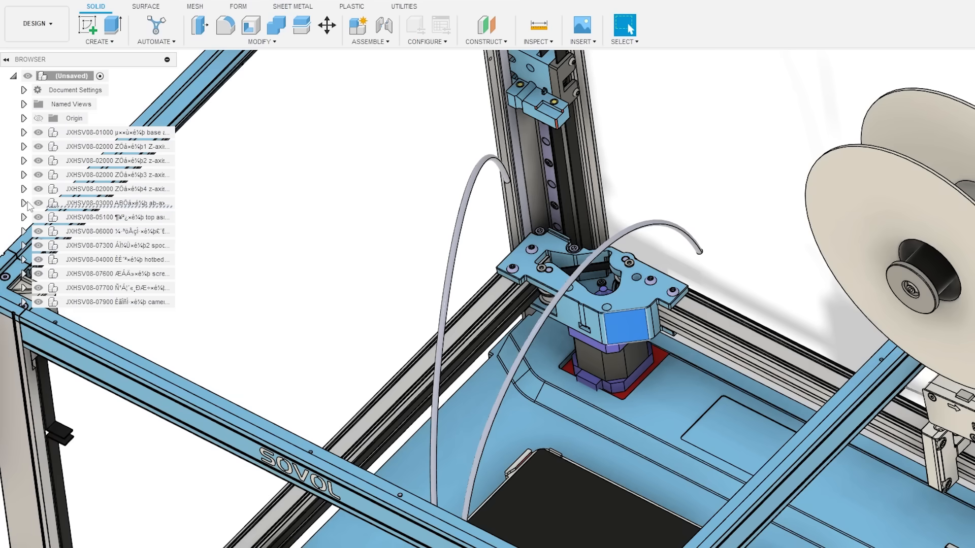
Open the left motor mount on its own and confirm a To Object, Join extrusion
{"action": "right_click", "coordinate": [111, 188]}
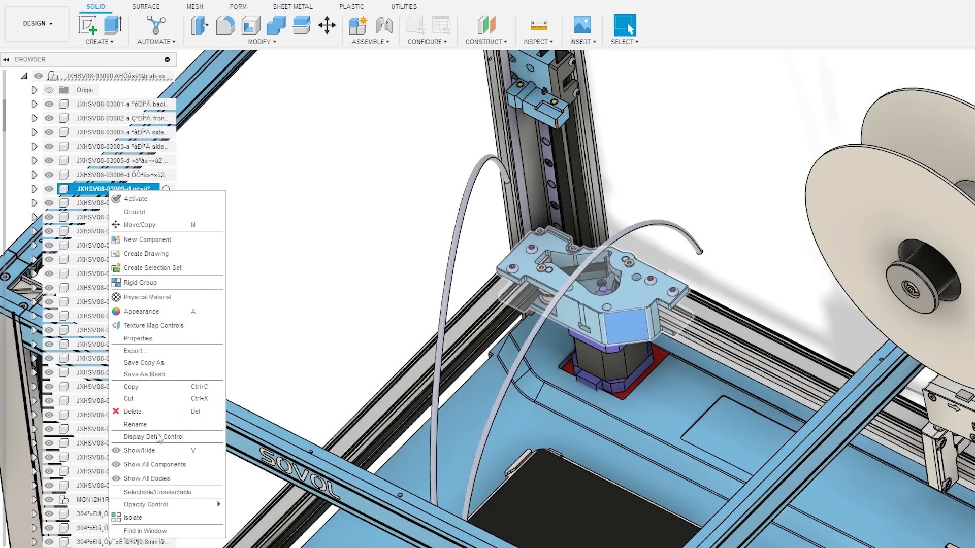
{"action": "left_click", "coordinate": [133, 517]}
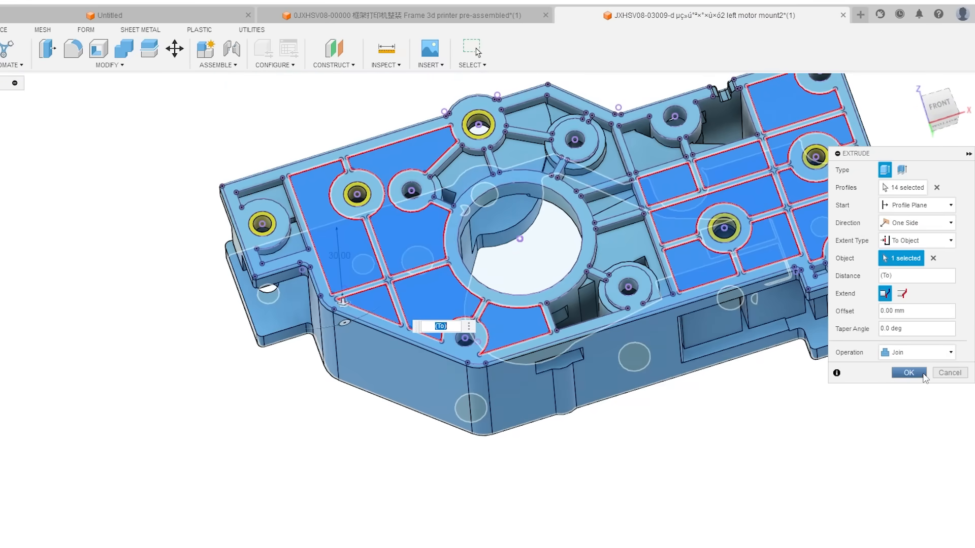
{"action": "left_click", "coordinate": [907, 372]}
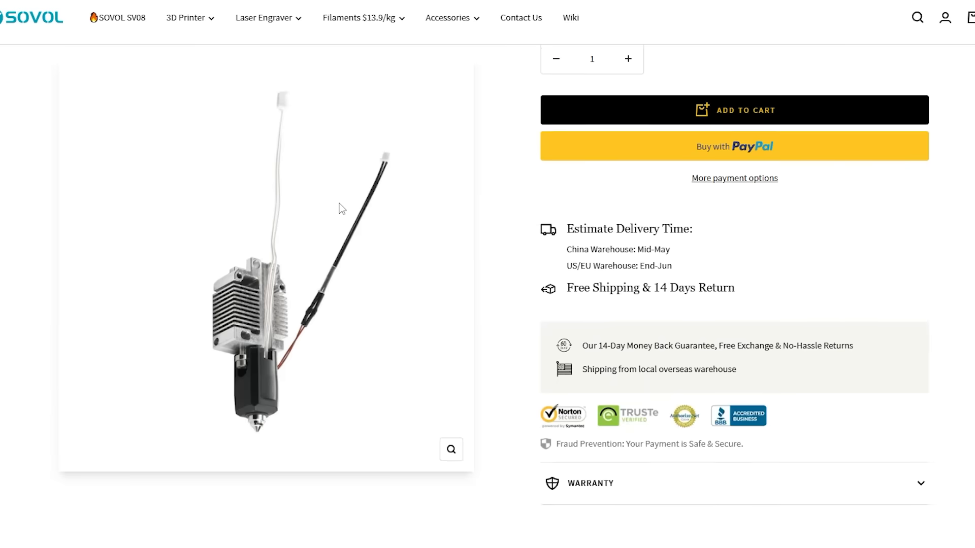
Scroll up and down through the SV08 hotend kit product page
{"action": "scroll", "scroll_direction": "down", "scroll_amount": 3}
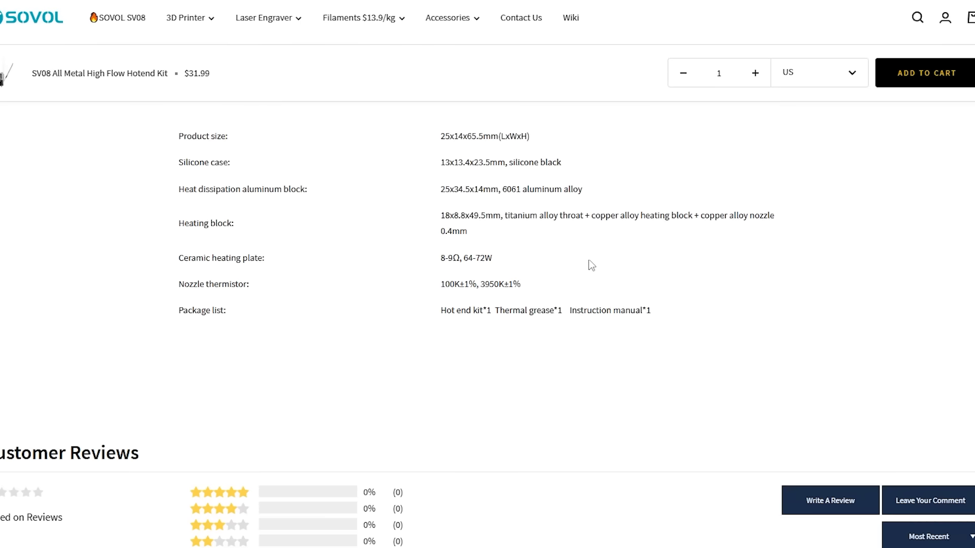
{"action": "scroll", "scroll_direction": "up", "scroll_amount": 3}
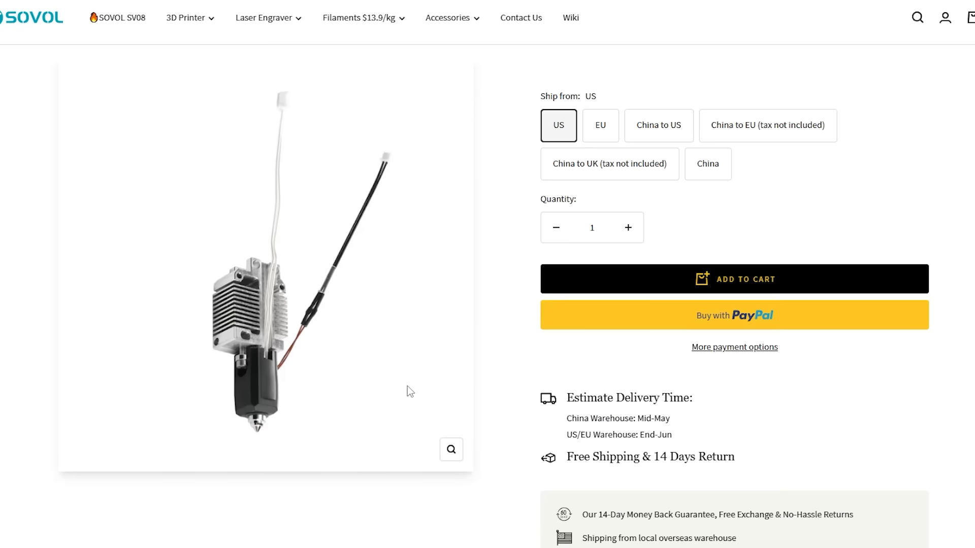
{"action": "scroll", "scroll_direction": "down", "scroll_amount": 3}
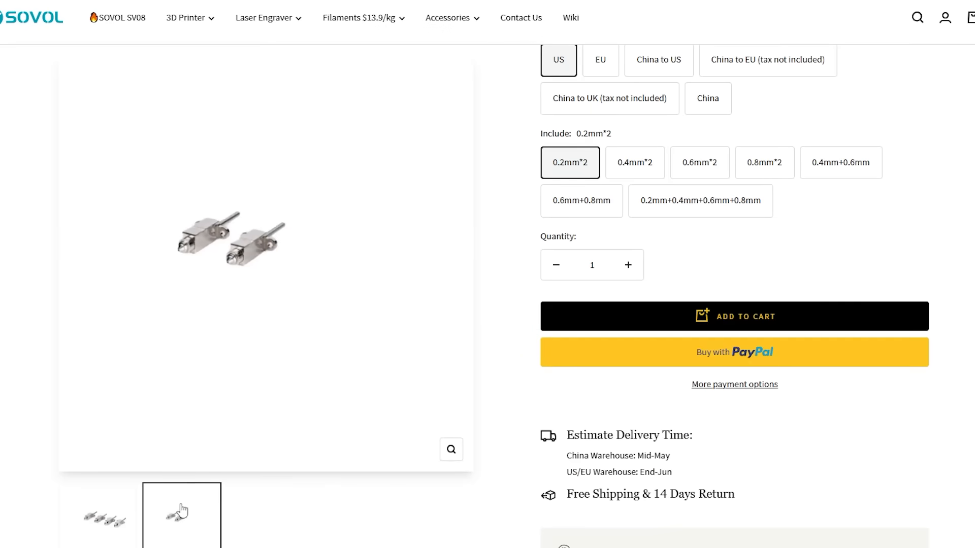
{"action": "scroll", "scroll_direction": "up", "scroll_amount": 3}
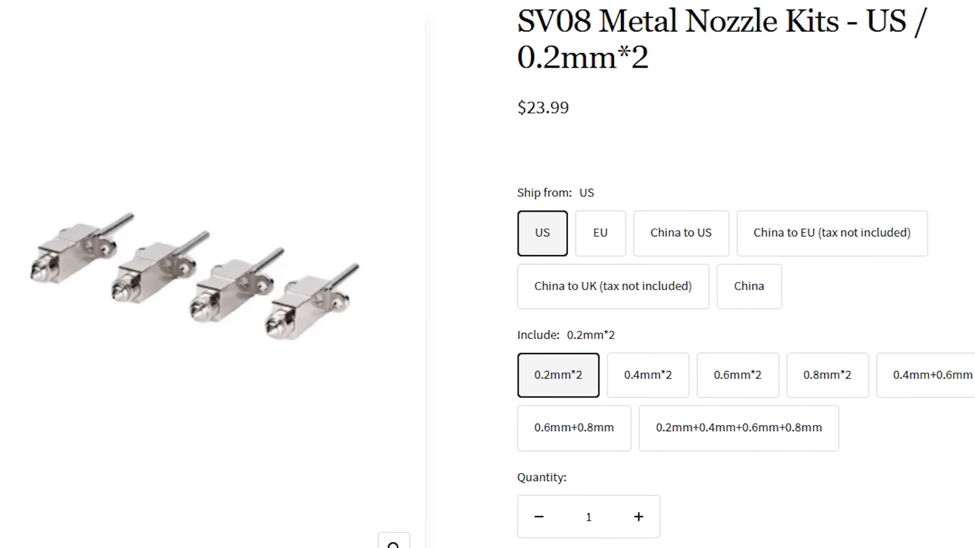
{"action": "scroll", "scroll_direction": "down", "scroll_amount": 3}
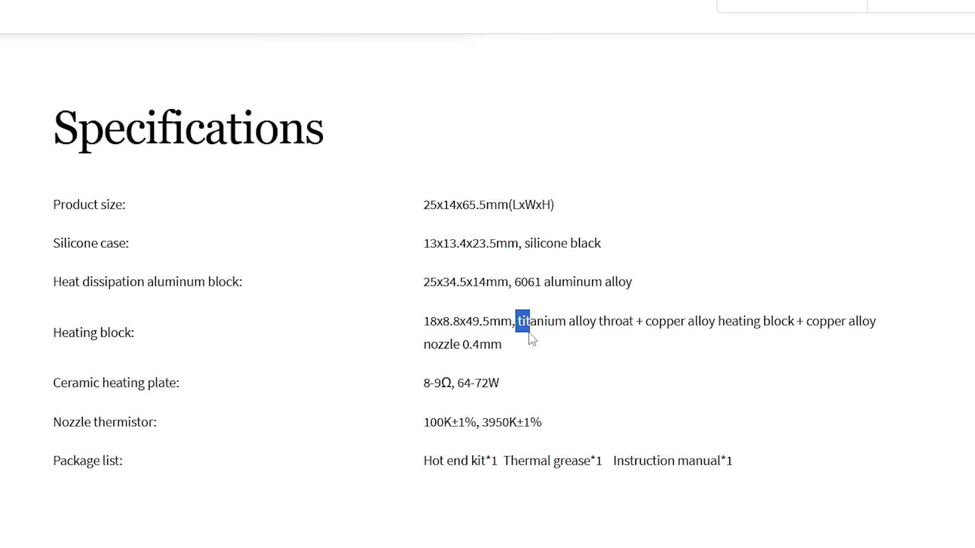
Highlight the titanium throat spec, then scroll down the Bambu Lab P1S listing
{"action": "left_click_drag", "start_coordinate": [525, 322], "coordinate": [501, 345]}
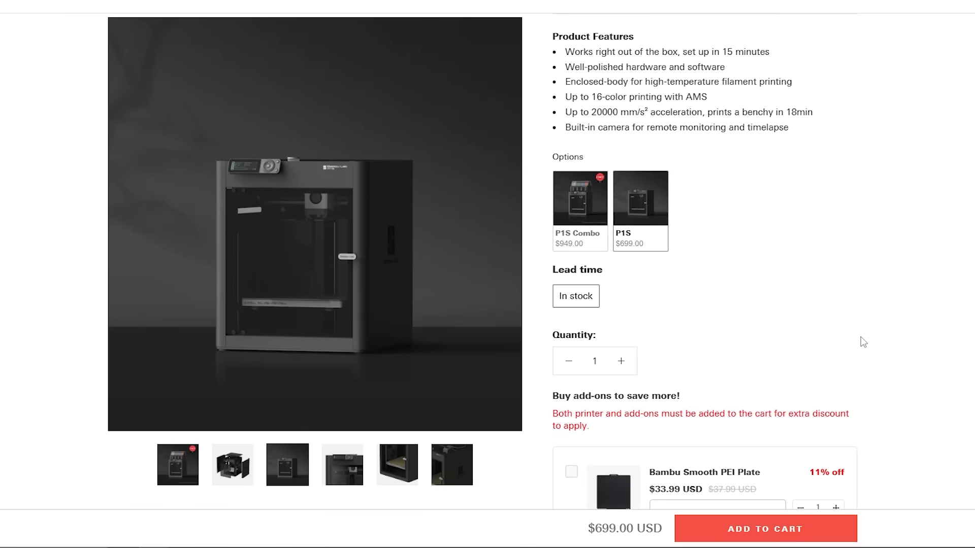
{"action": "scroll", "scroll_direction": "down", "scroll_amount": 3}
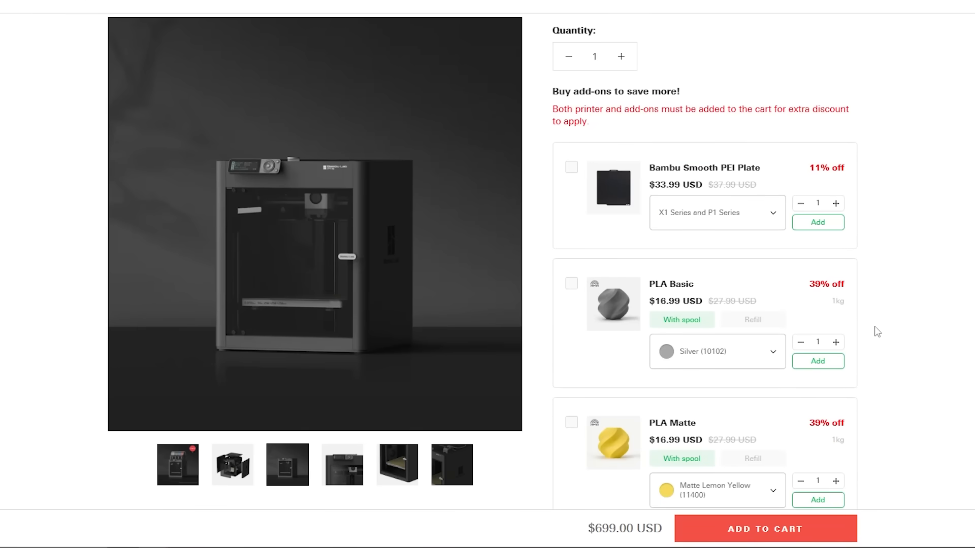
{"action": "scroll", "scroll_direction": "down", "scroll_amount": 3}
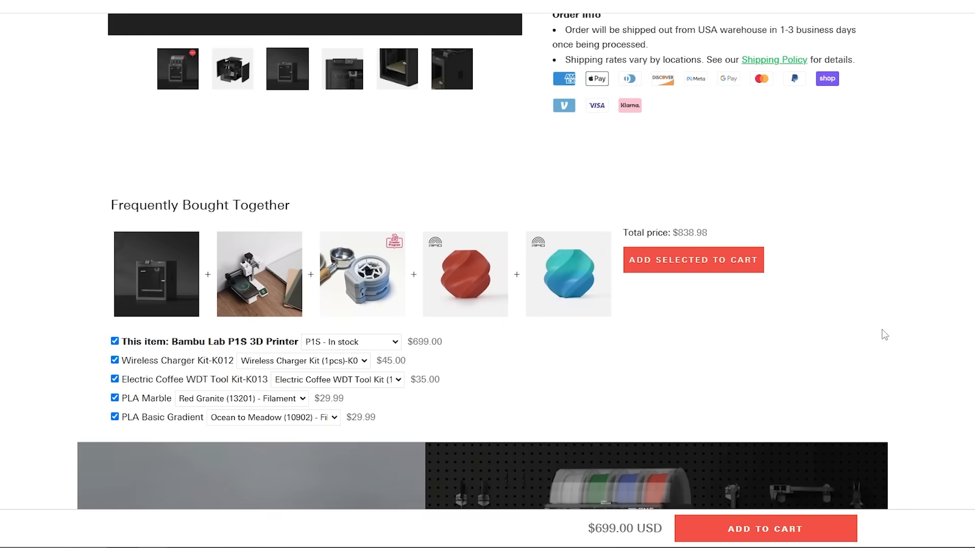
{"action": "scroll", "scroll_direction": "down", "scroll_amount": 3}
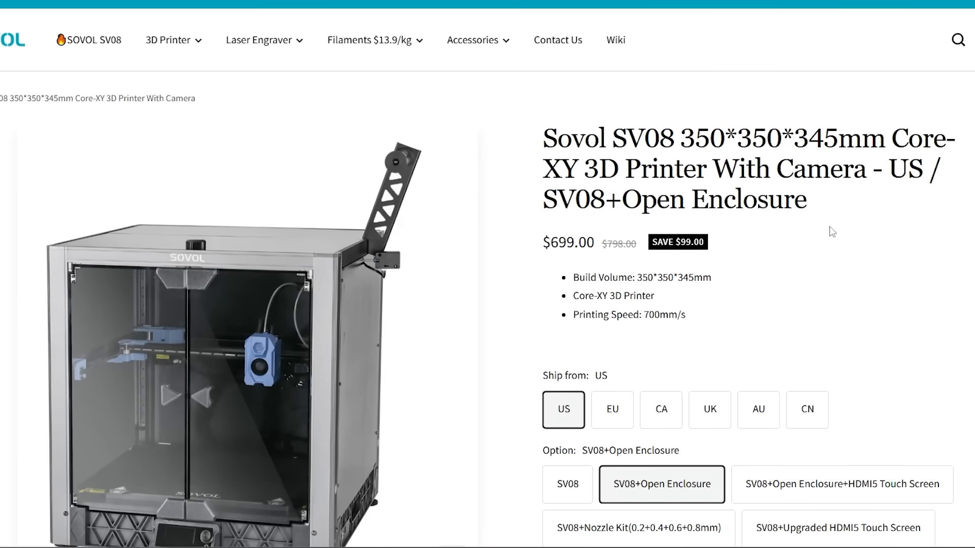
{"action": "mouse_move", "coordinate": [195, 105]}
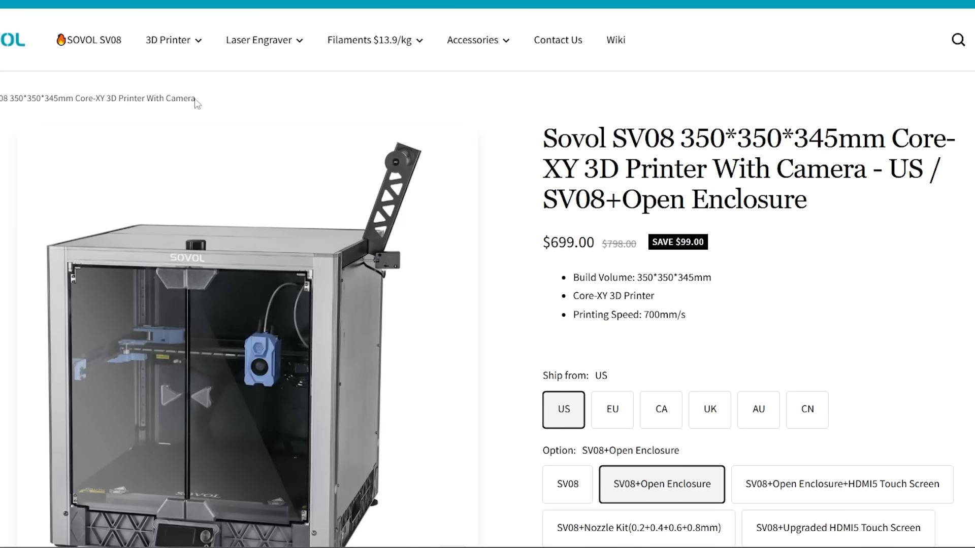